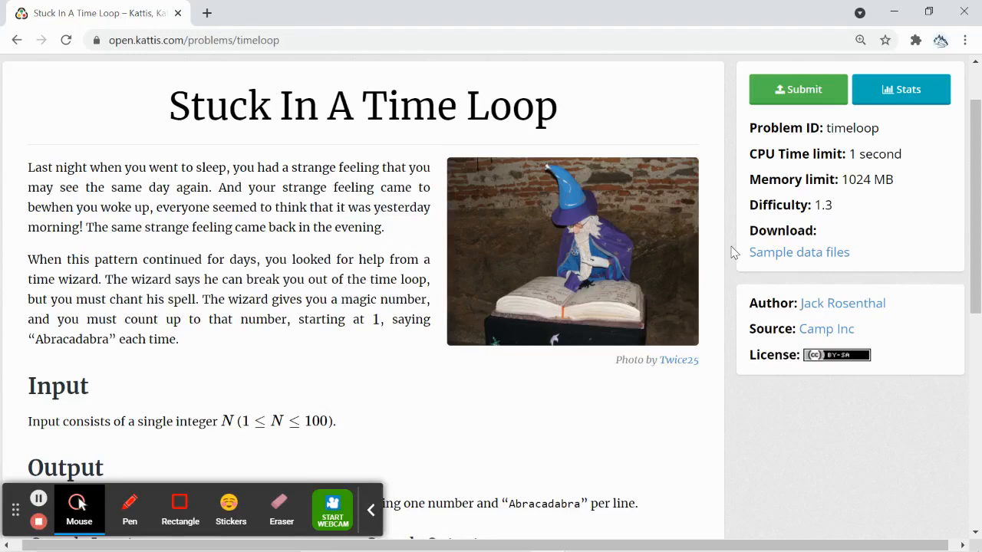
- Declare int a and read it from input with input.nextInt()
scroll("down", 3)
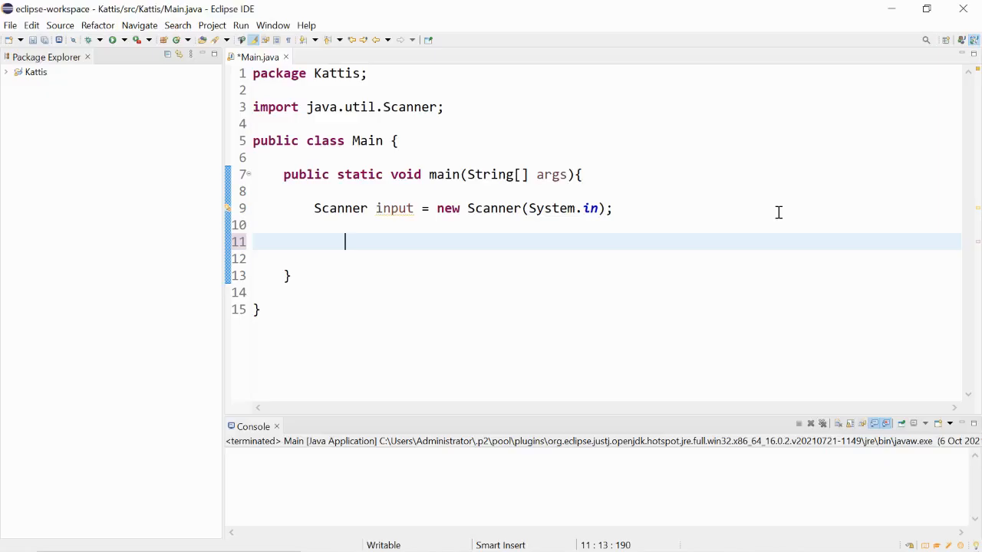
type("int")
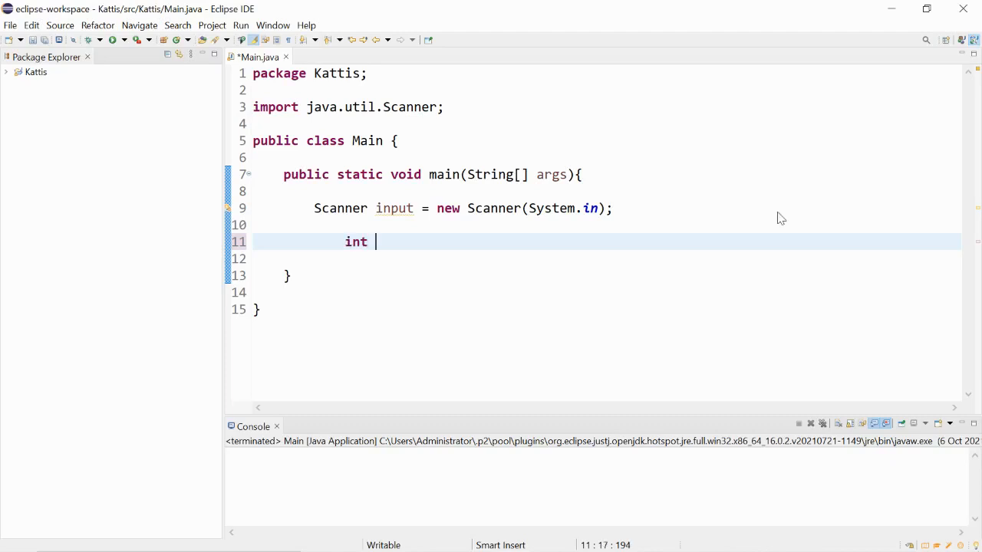
type("a = input.nextInt();")
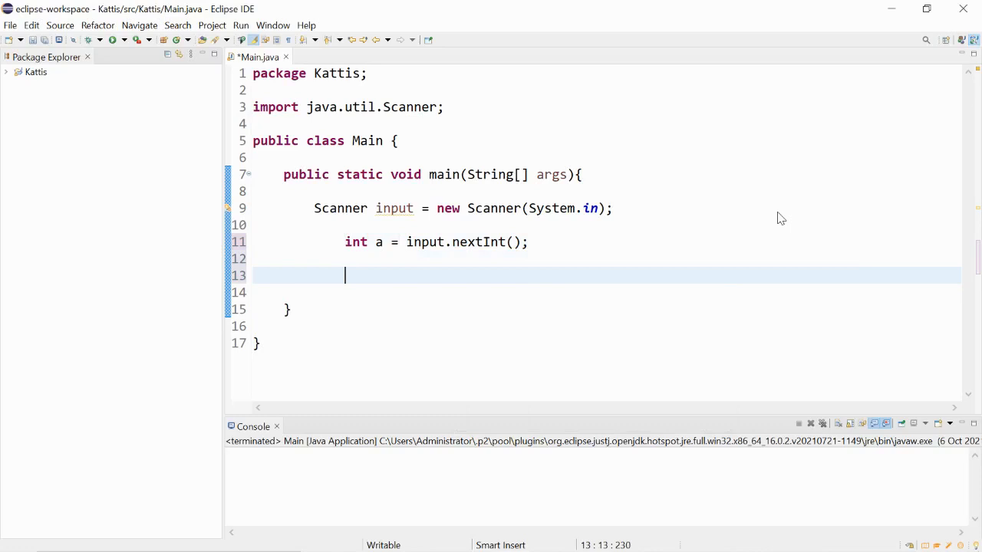
- Add an empty for loop counting i from 1 up to a
type("for(")
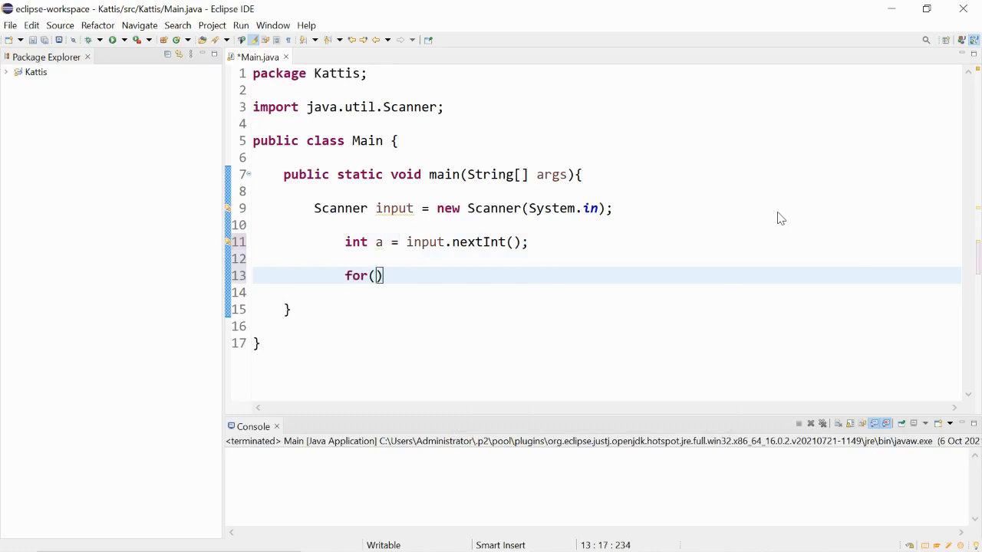
type("int")
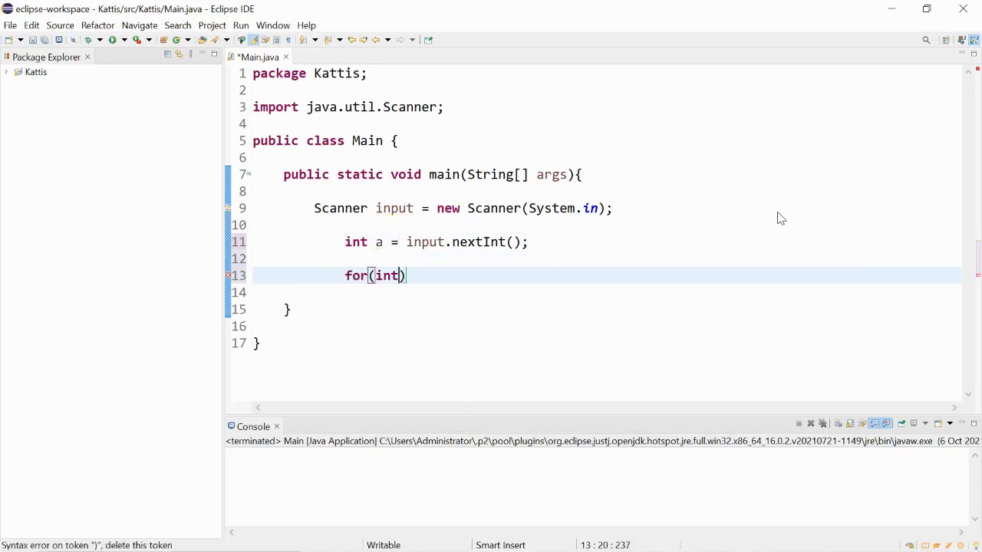
type("i = 1;")
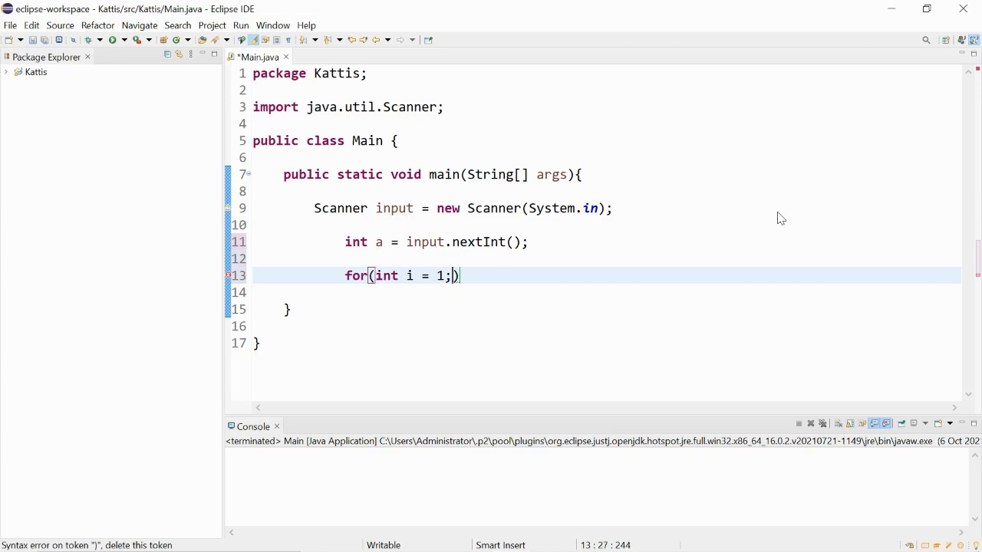
type("\"")
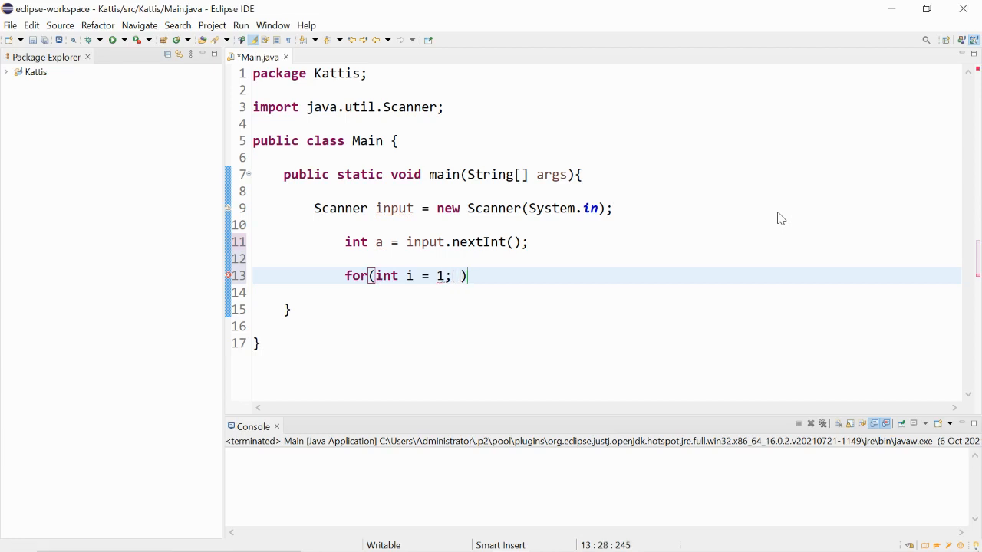
type("i <= a;")
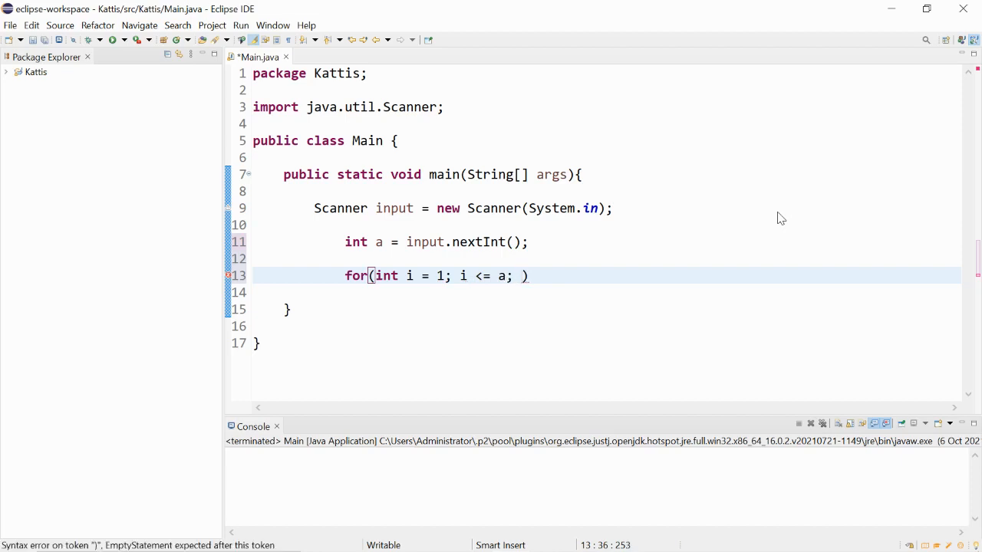
type("i")
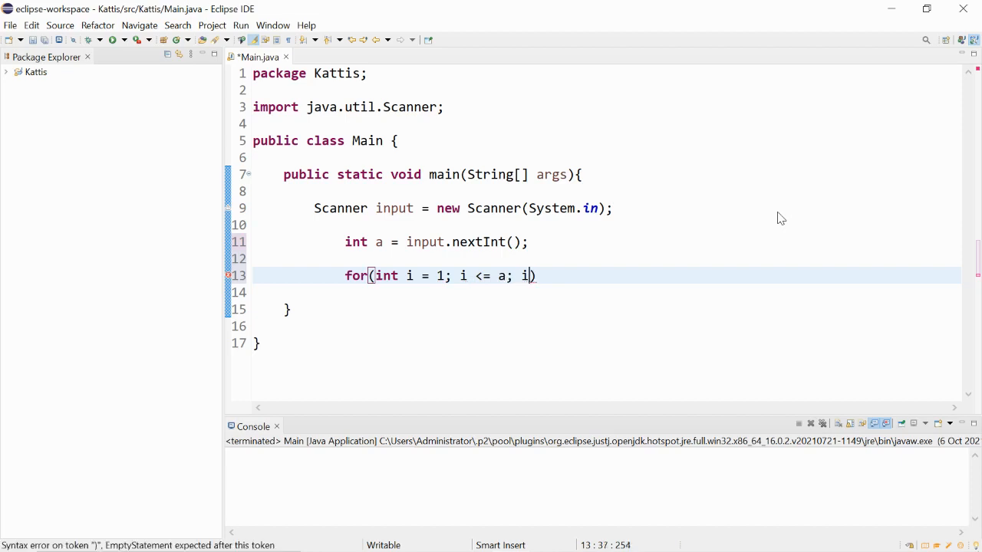
type("++) {")
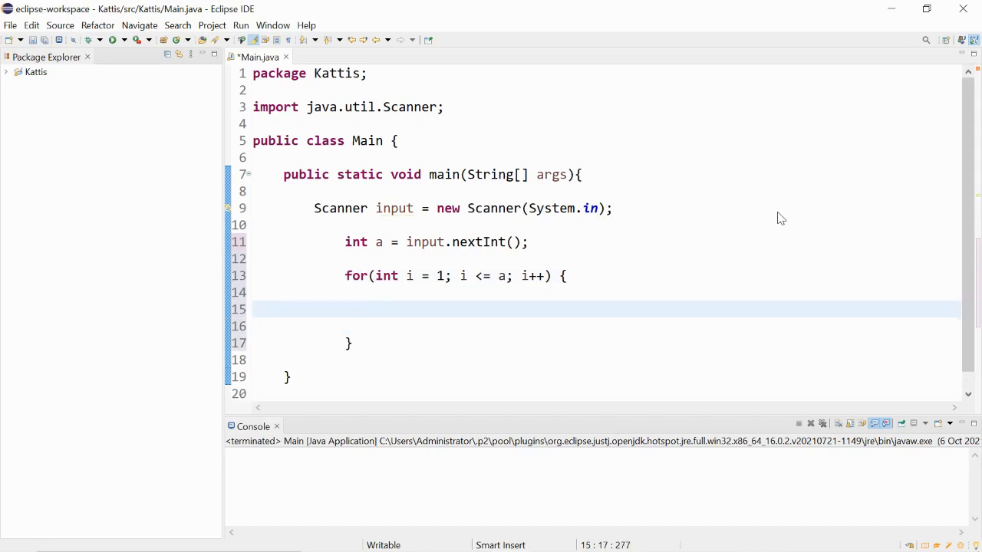
- Inside the loop, add System.out.println(i + "Abracadabra")
type("System.out.")
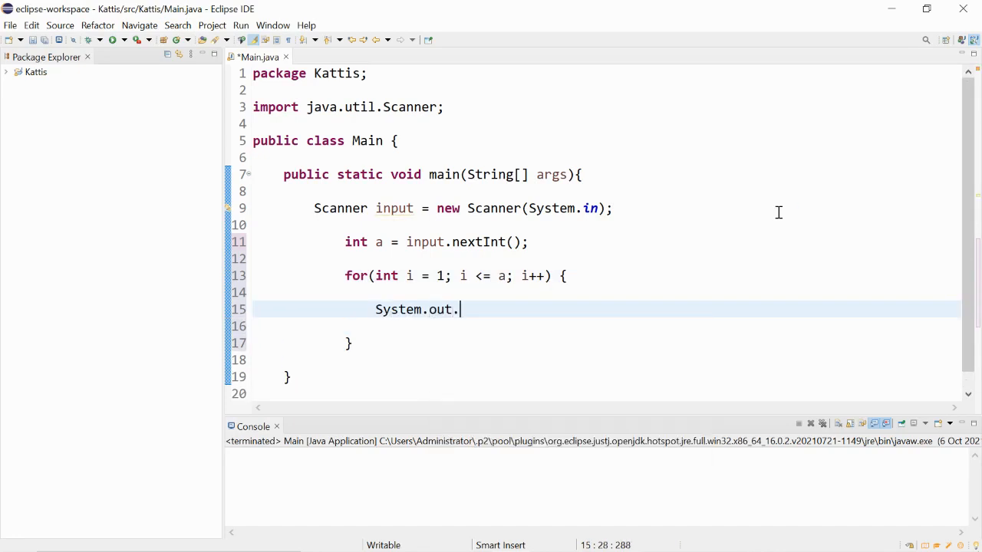
type("println")
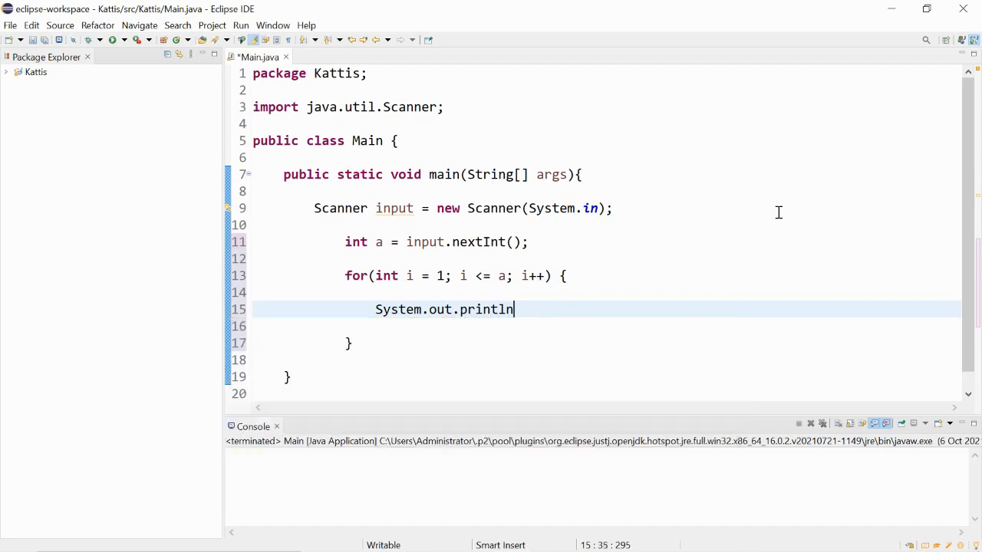
type("(i);")
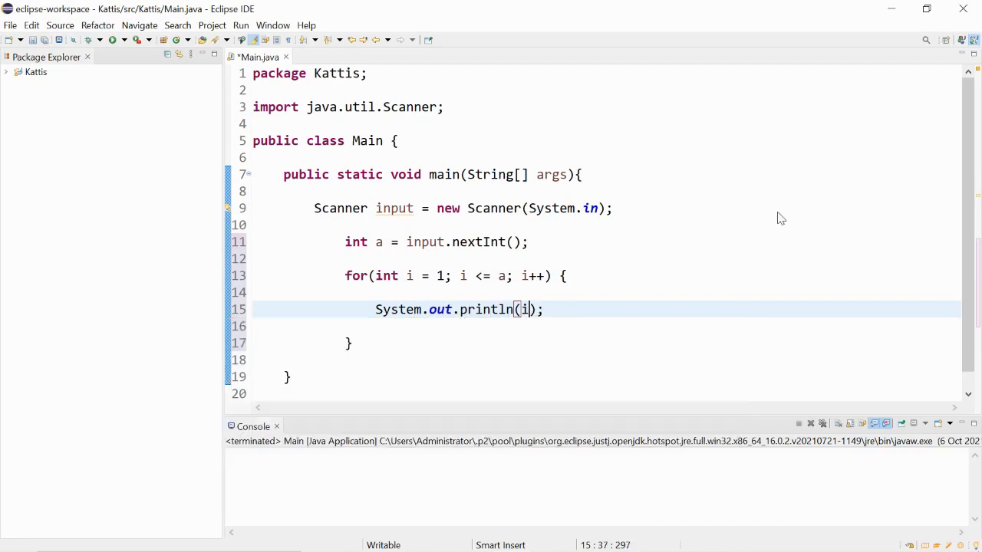
type("+")
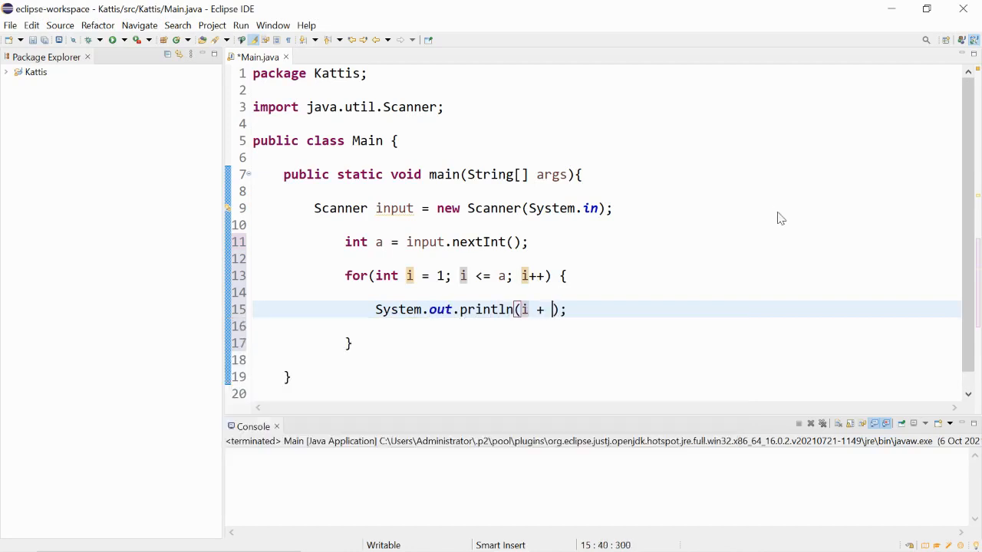
type("\"\"")
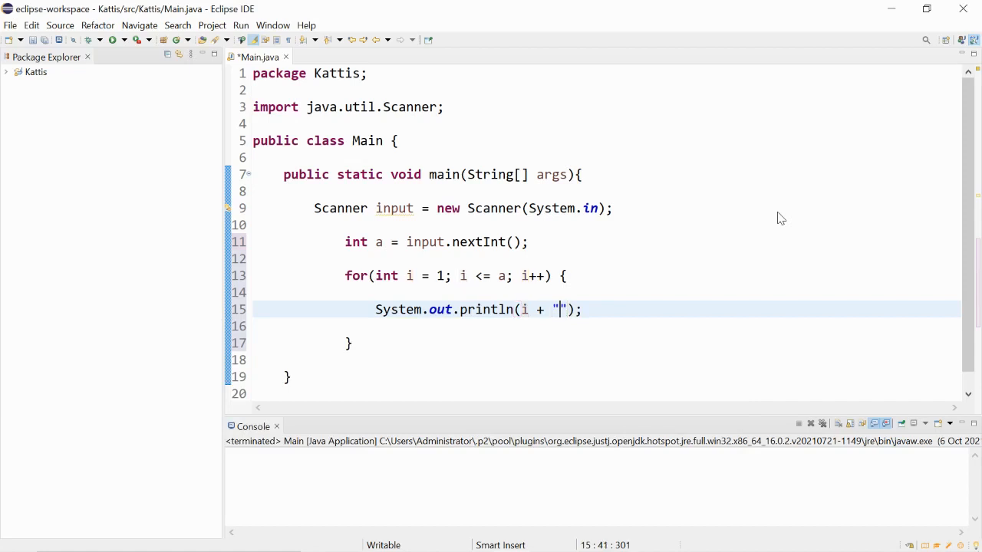
type("Abra")
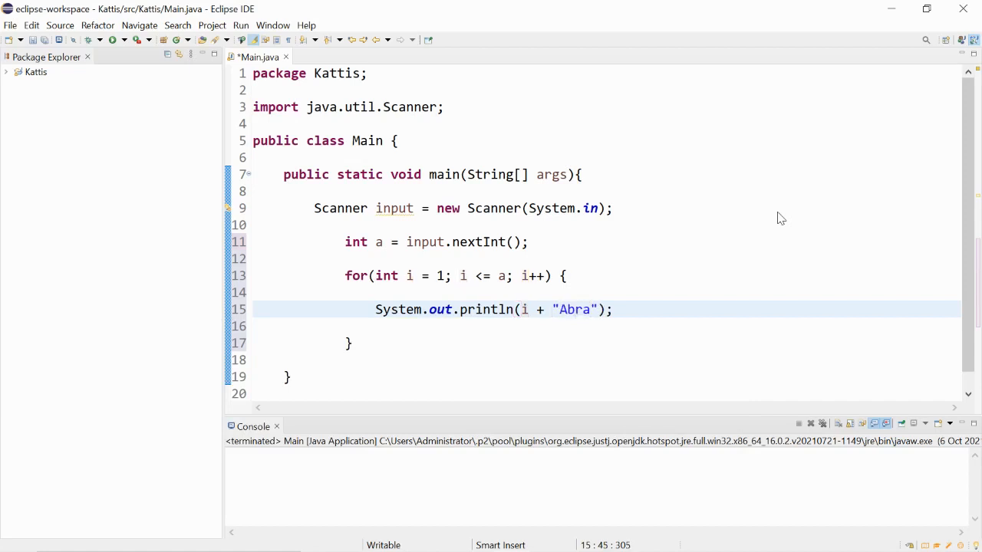
type("cadabra")
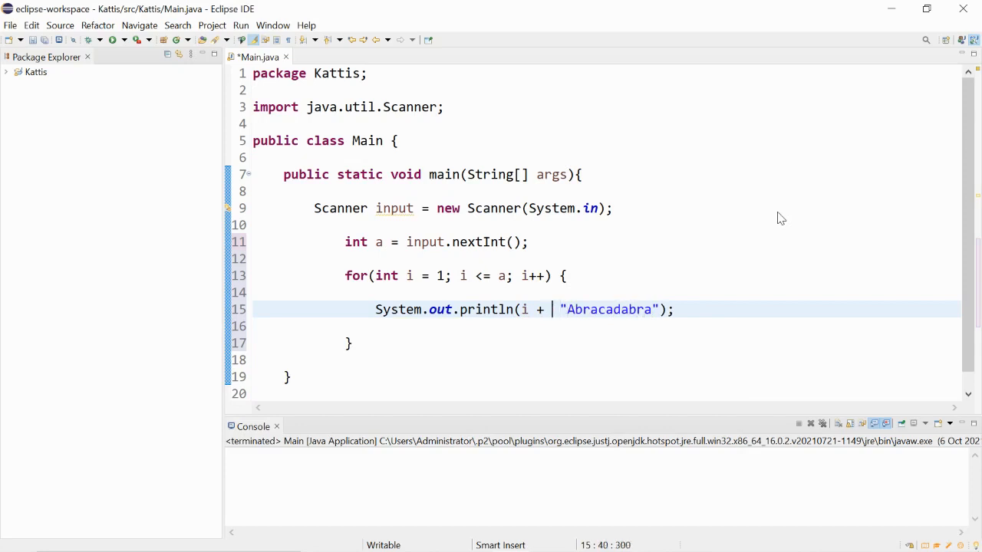
type("\" +")
left_click(597, 458)
type("5")
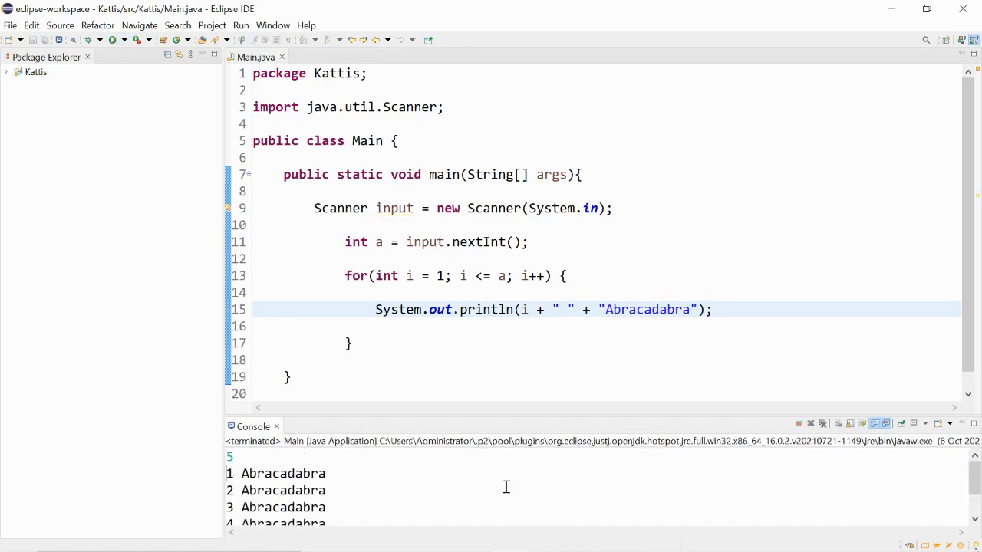
- Rerun the Main program to start another test with input 10
scroll("down", 3)
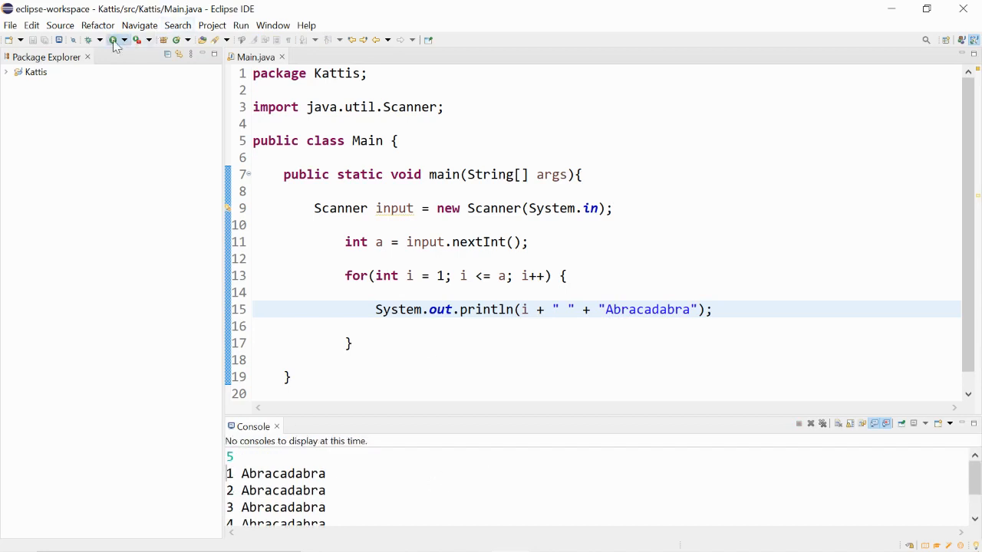
left_click(113, 39)
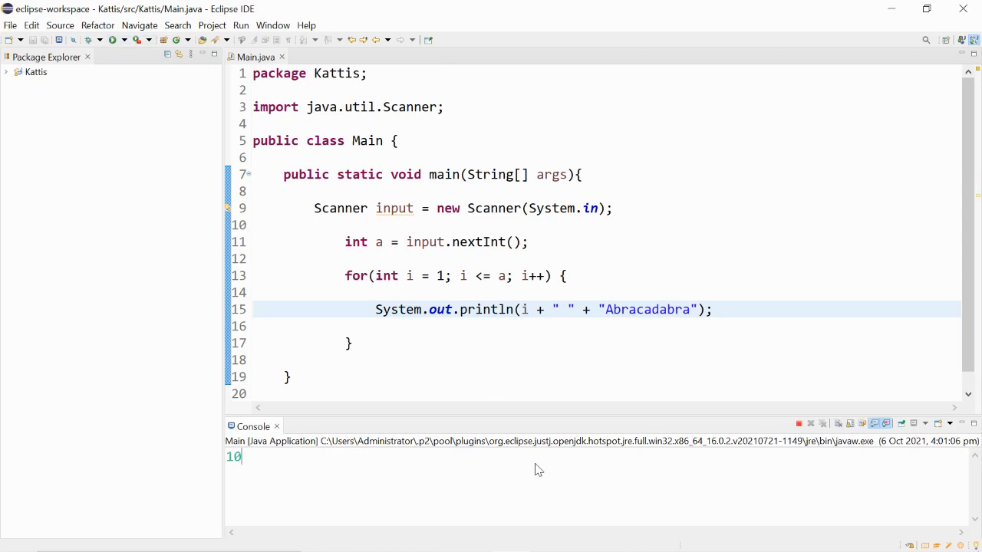